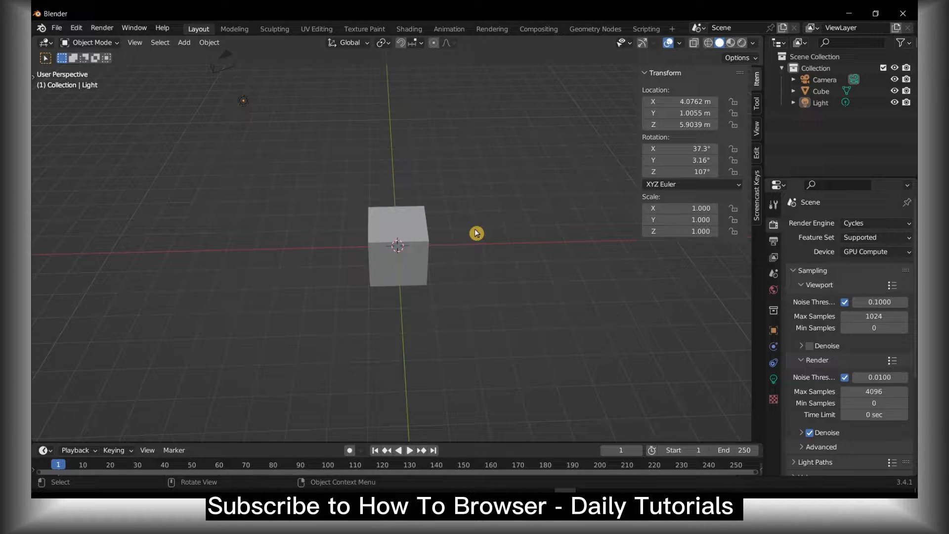
pyautogui.moveTo(466, 244)
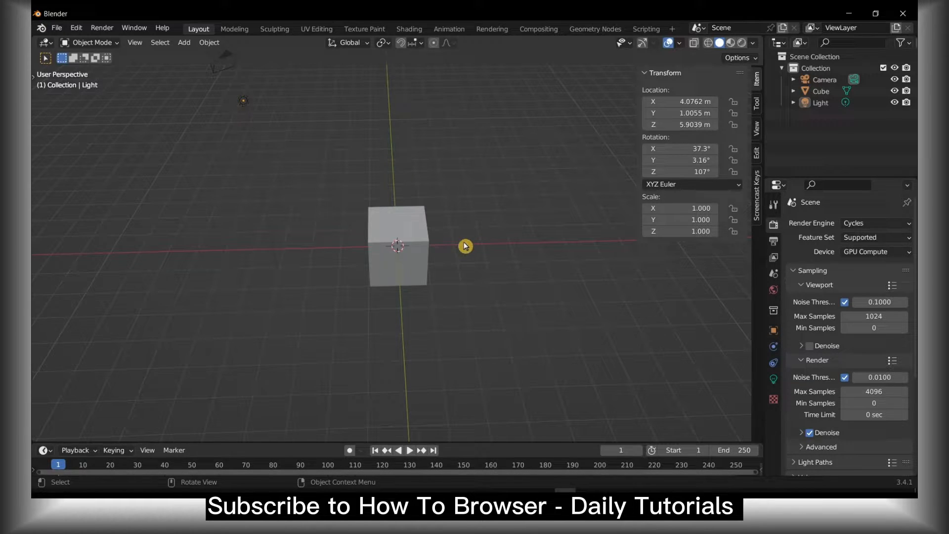
pyautogui.moveTo(460, 248)
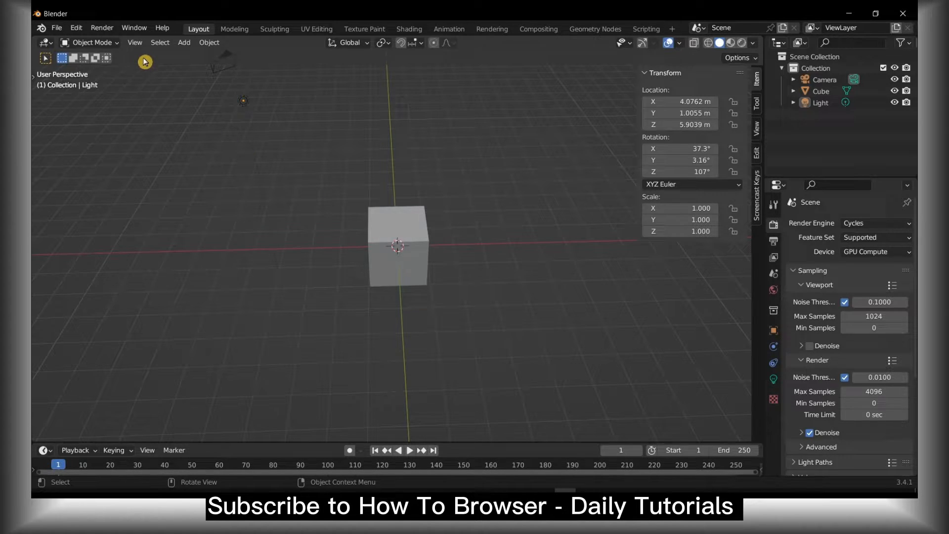
# Keep Object Mode active after briefly checking the interaction mode choices.
pyautogui.click(90, 42)
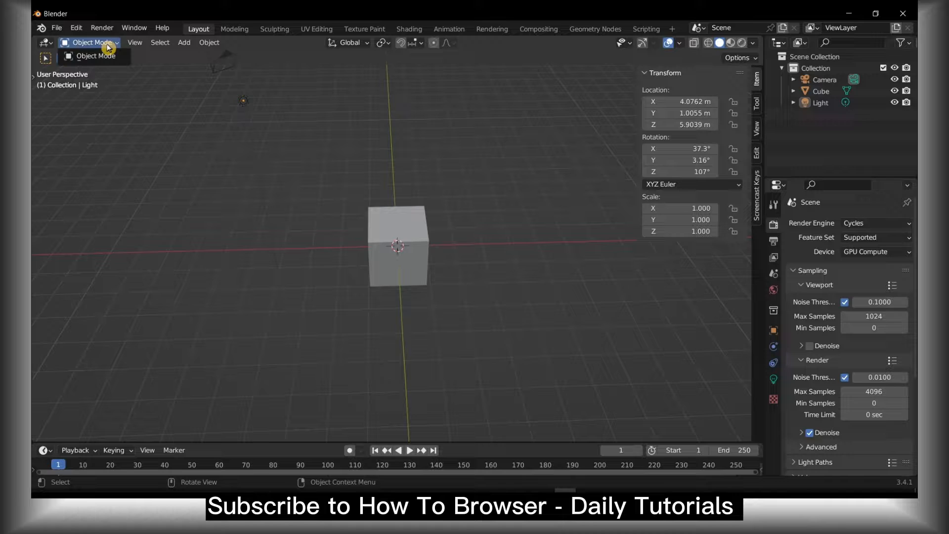
pyautogui.click(136, 42)
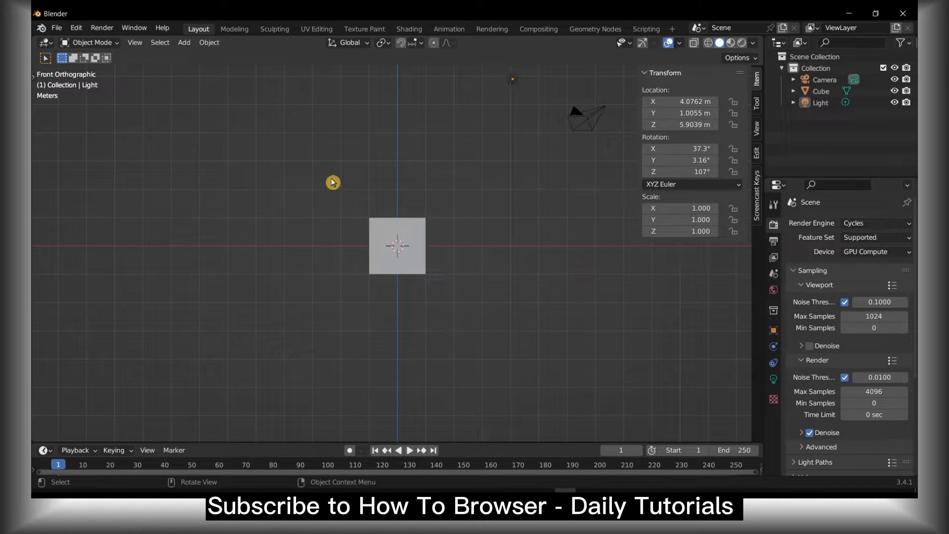
pyautogui.moveTo(415, 232)
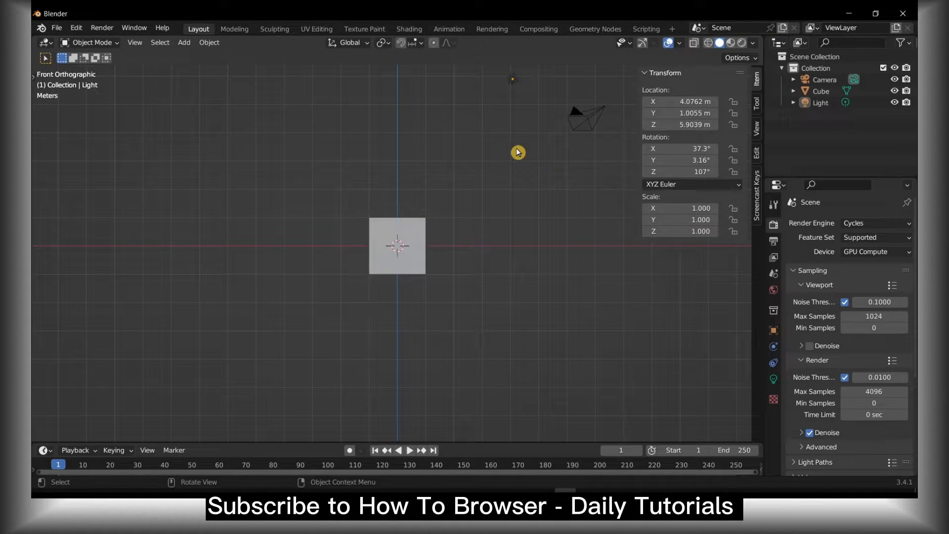
# Review the View > Viewpoint presets and switch to Left Orthographic.
pyautogui.click(135, 43)
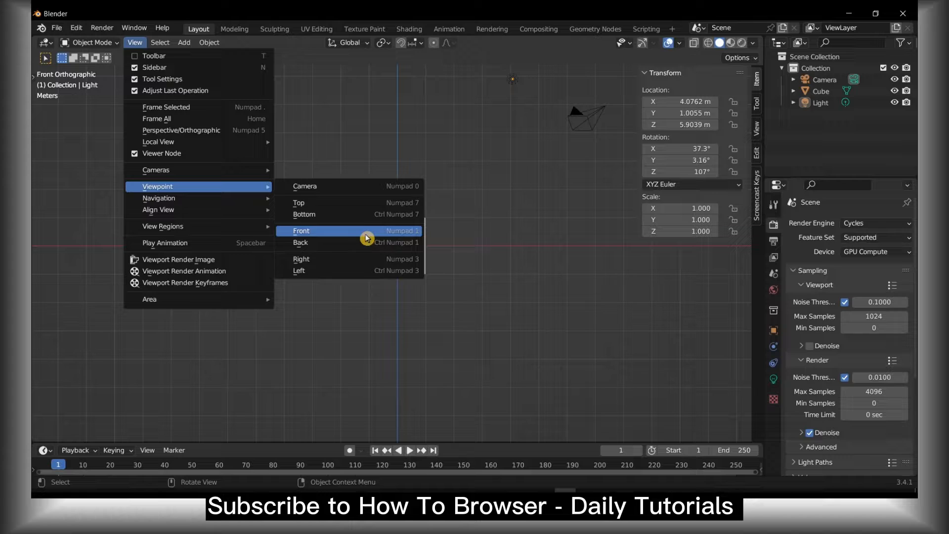
pyautogui.moveTo(336, 214)
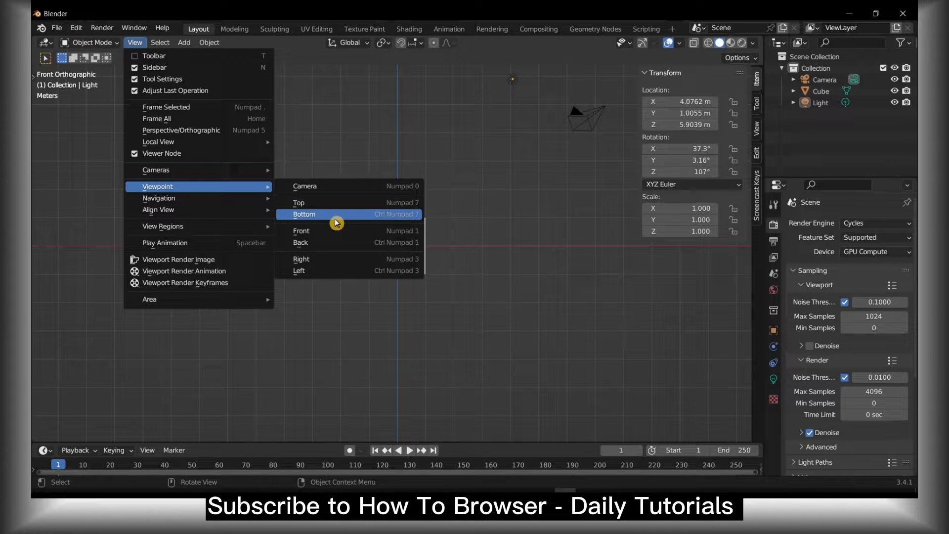
pyautogui.moveTo(336, 215)
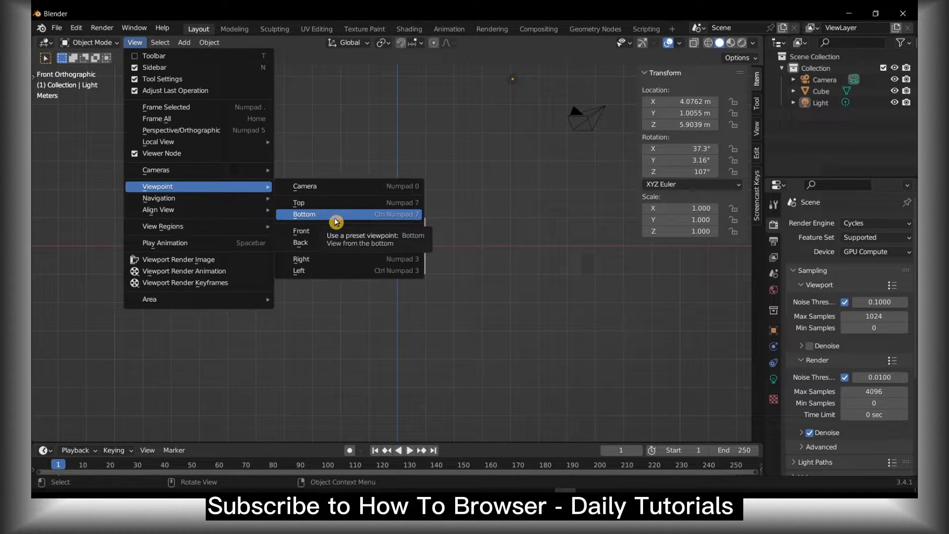
pyautogui.moveTo(362, 209)
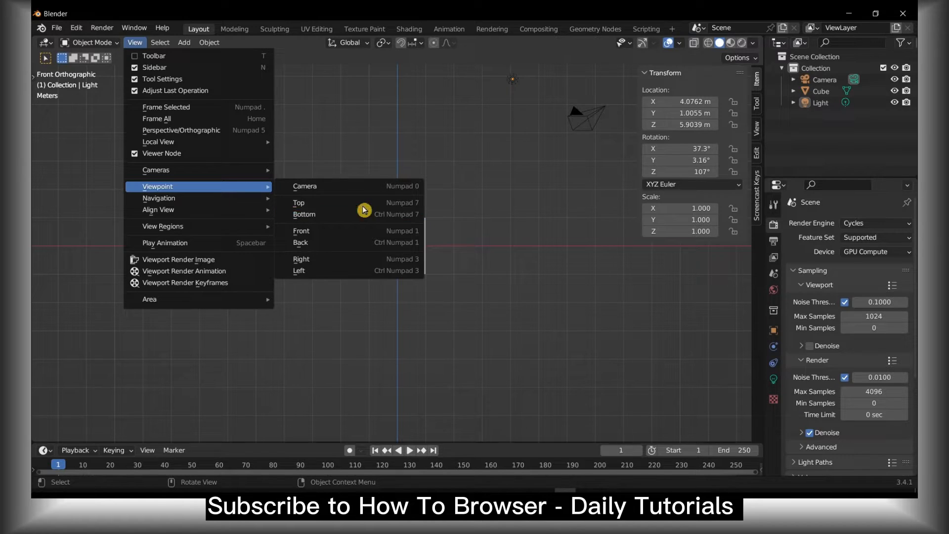
pyautogui.click(298, 203)
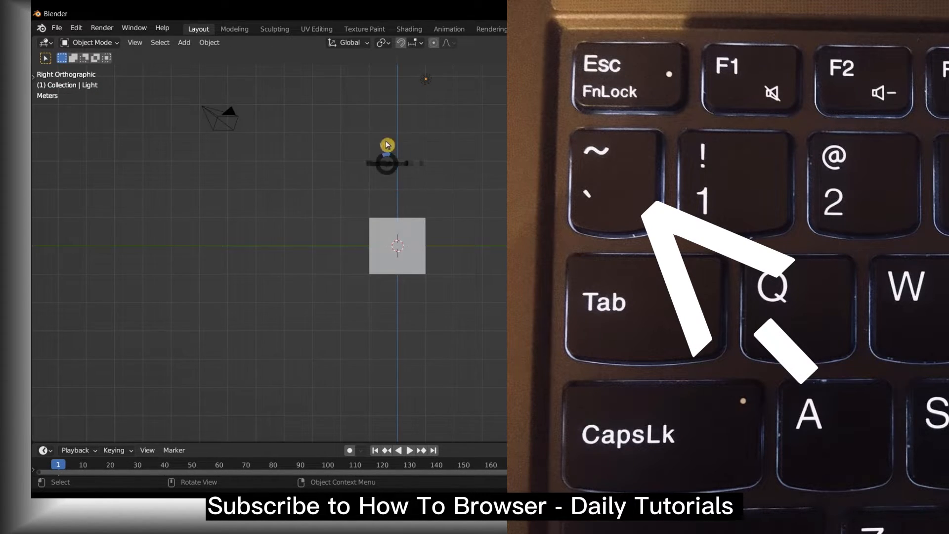
pyautogui.click(160, 43)
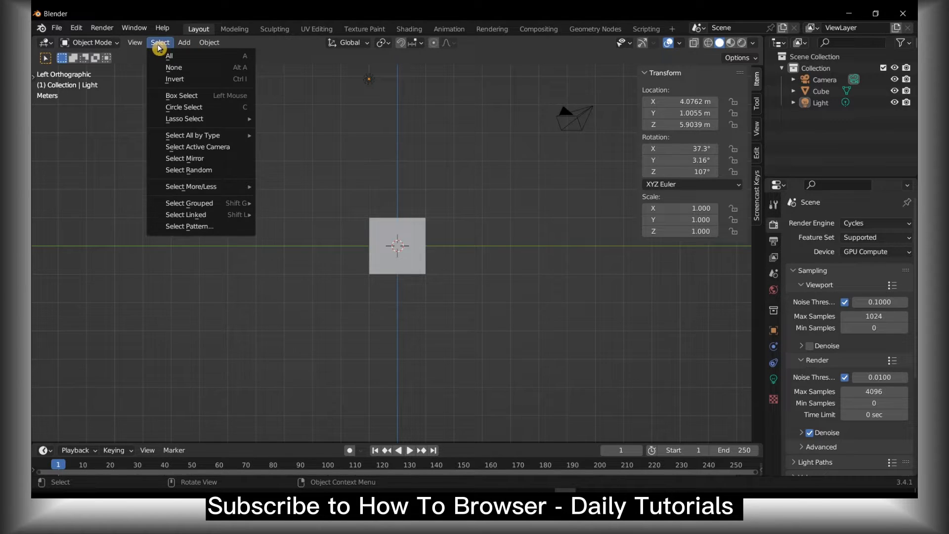
# Choose View > Viewpoint > Front to look at the cube straight on.
pyautogui.click(135, 43)
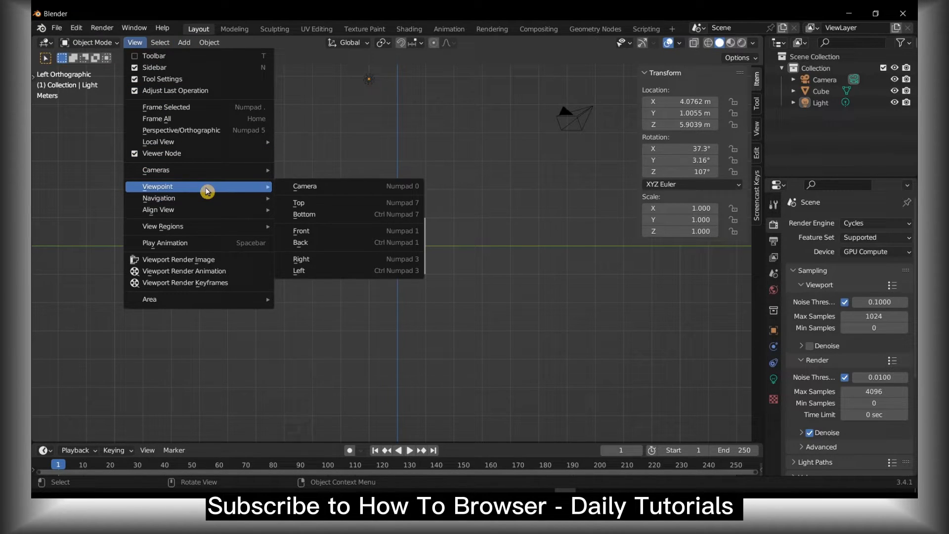
pyautogui.moveTo(376, 233)
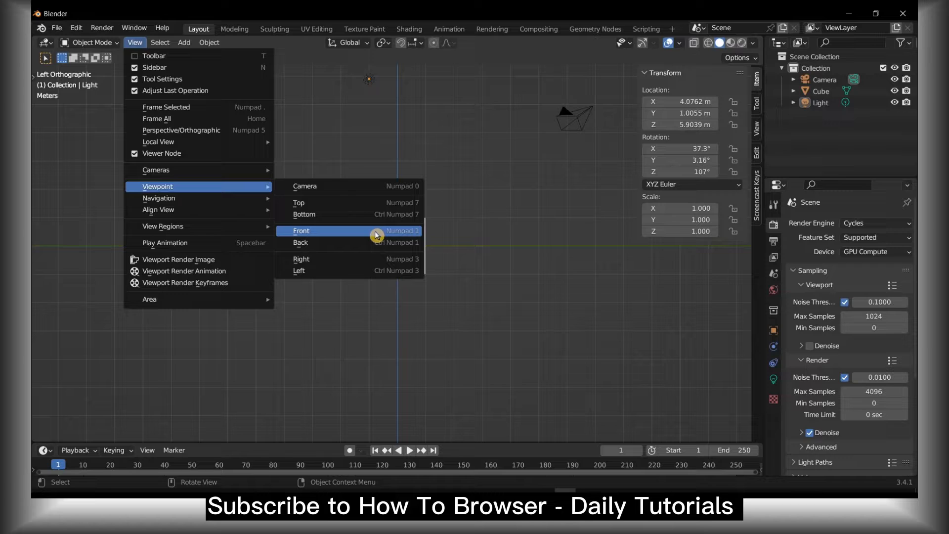
pyautogui.moveTo(402, 236)
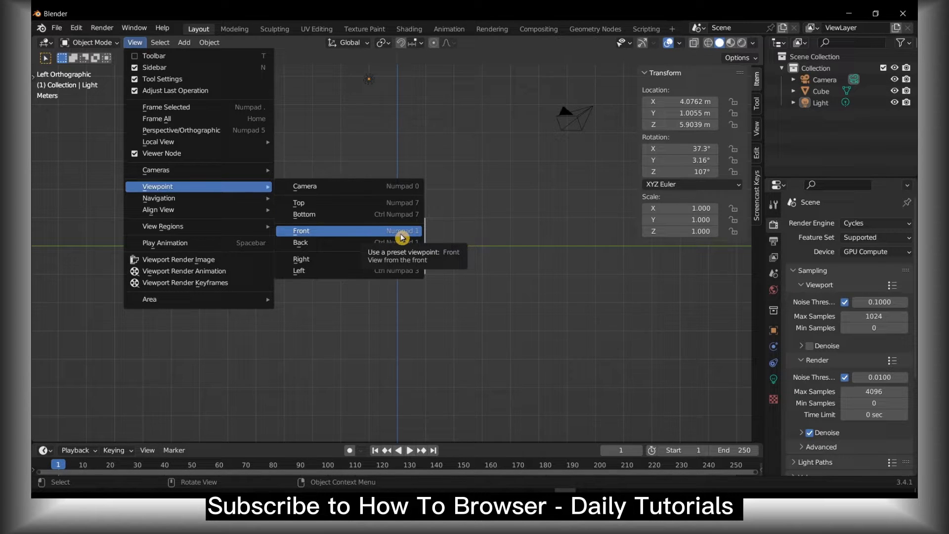
pyautogui.click(301, 231)
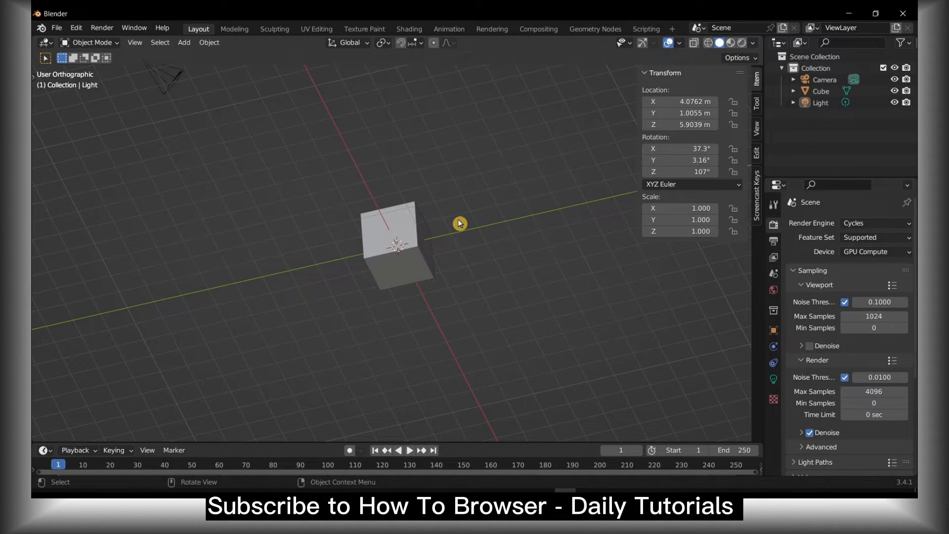
# Bring up the View menu before toggling back to perspective.
pyautogui.click(134, 42)
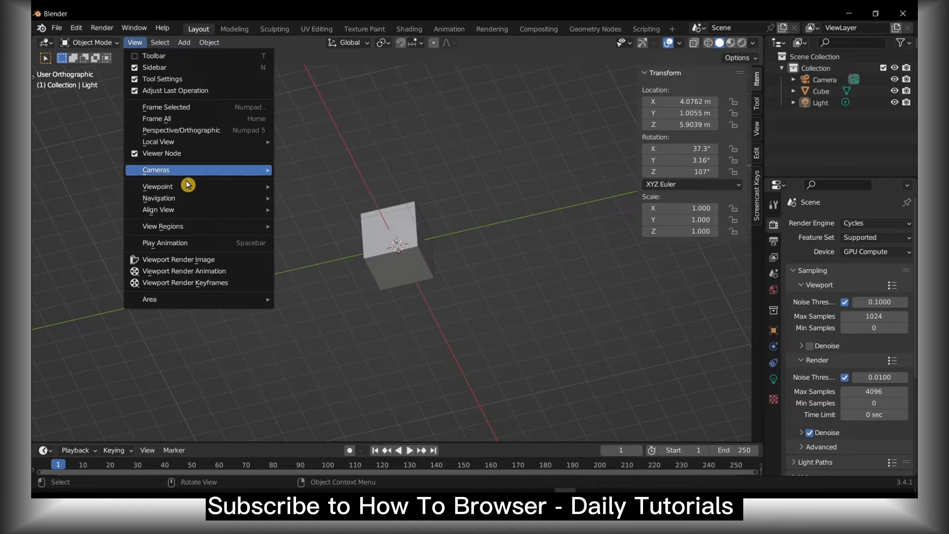
pyautogui.moveTo(158, 187)
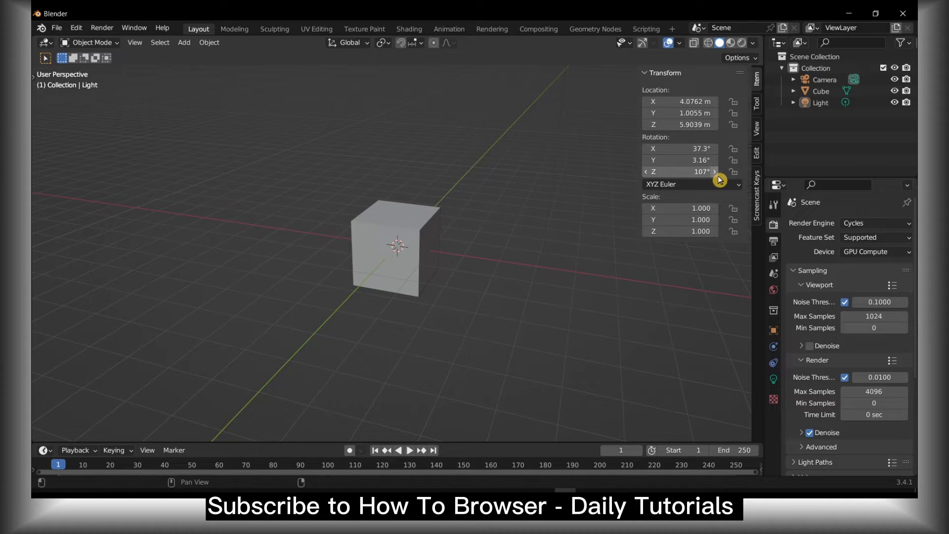
pyautogui.moveTo(552, 146)
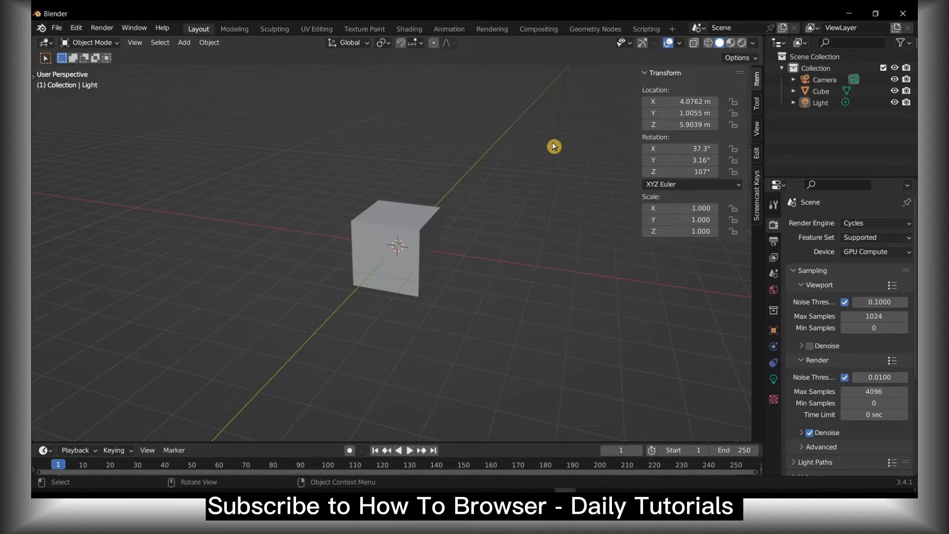
pyautogui.moveTo(491, 164)
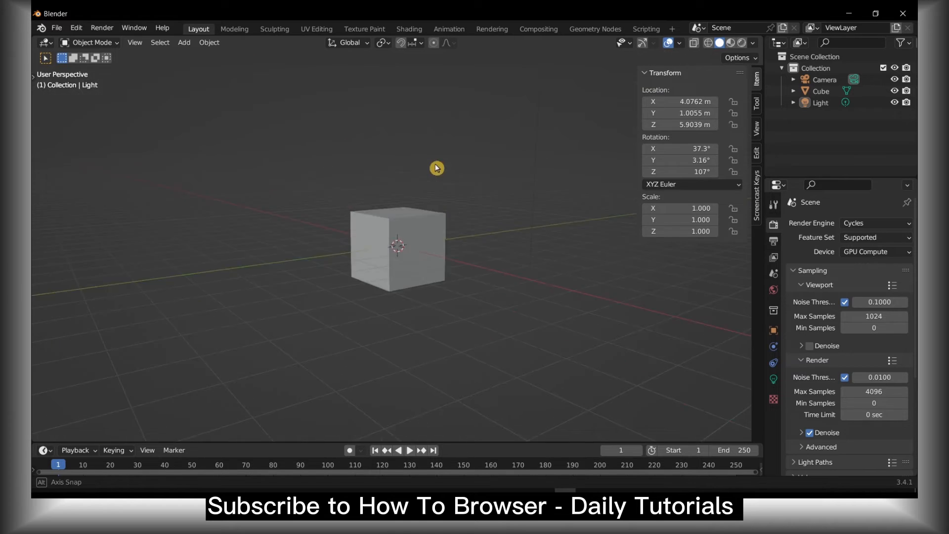
# Show the Screencast Keys overlay settings in the sidebar.
pyautogui.click(756, 192)
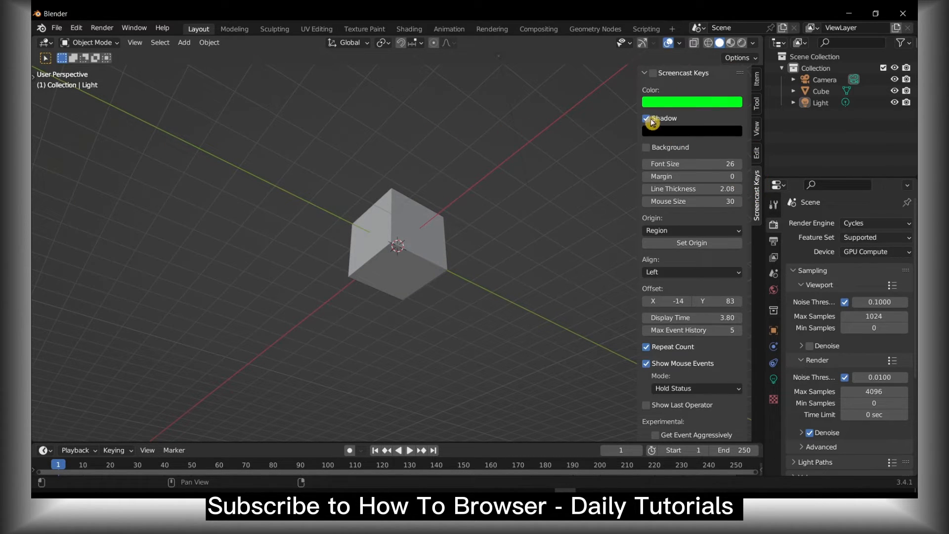
# Enable the on-screen keystroke display.
pyautogui.click(652, 72)
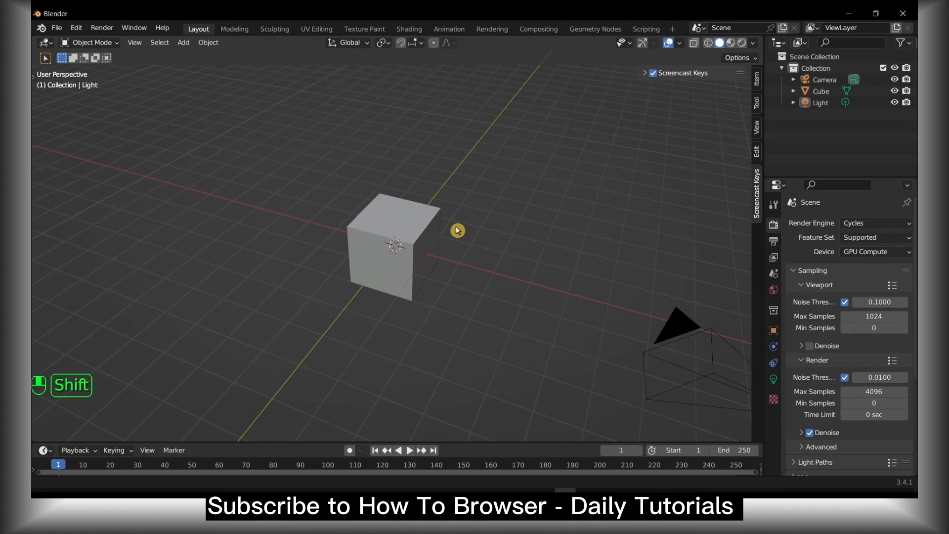
pyautogui.moveTo(320, 191)
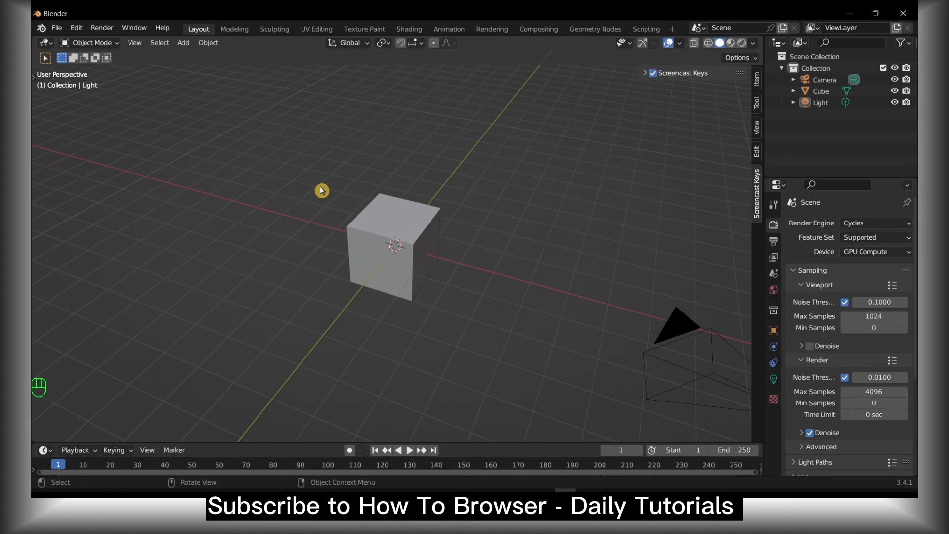